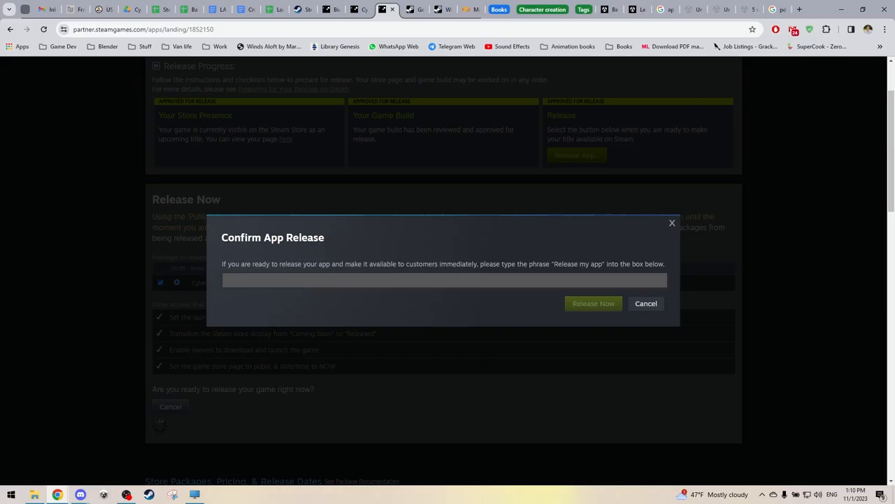
Enter the confirmation phrase 'Release my app' and mark a game window's player as ready.
{"action": "type", "text": "Release my app"}
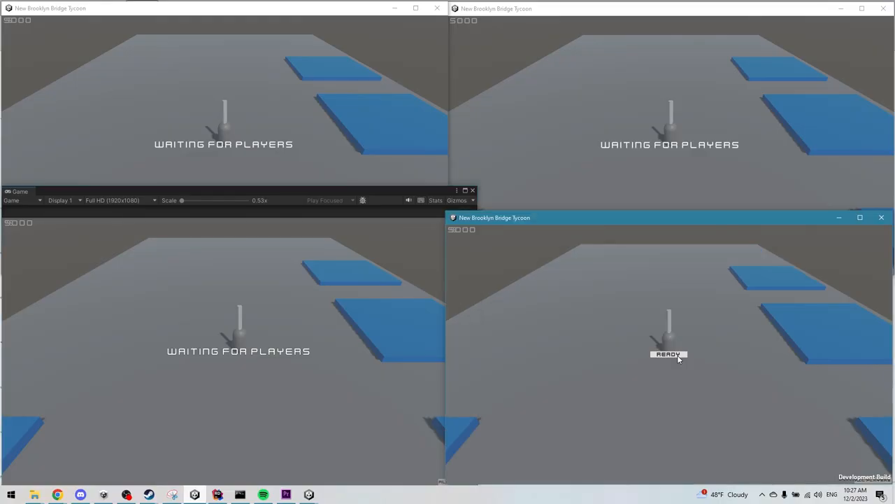
{"action": "left_click", "coordinate": [669, 354]}
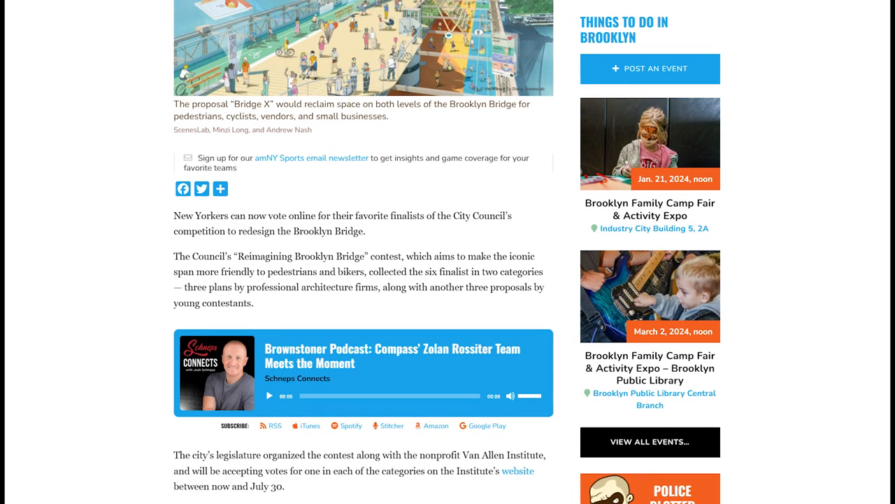
Scroll the article past Bridge X and The Artery down to the Do Look Down glass-deck proposal.
{"action": "scroll", "scroll_direction": "down", "scroll_amount": 3}
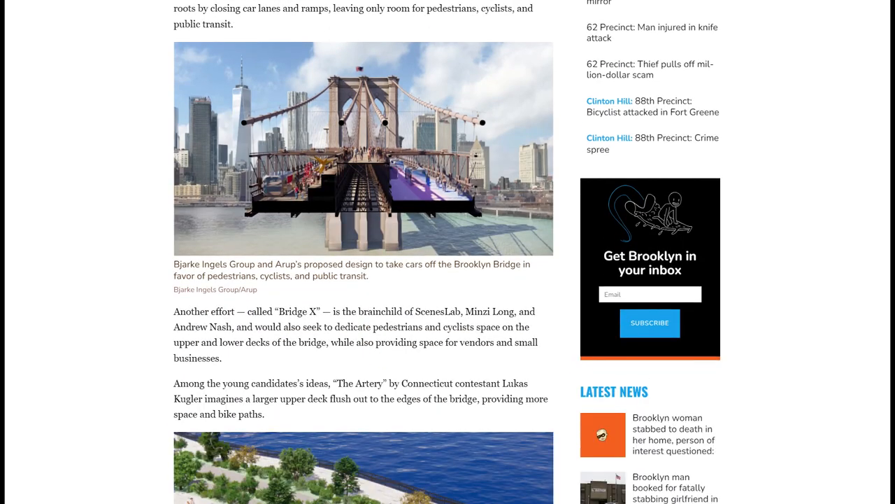
{"action": "scroll", "scroll_direction": "down", "scroll_amount": 3}
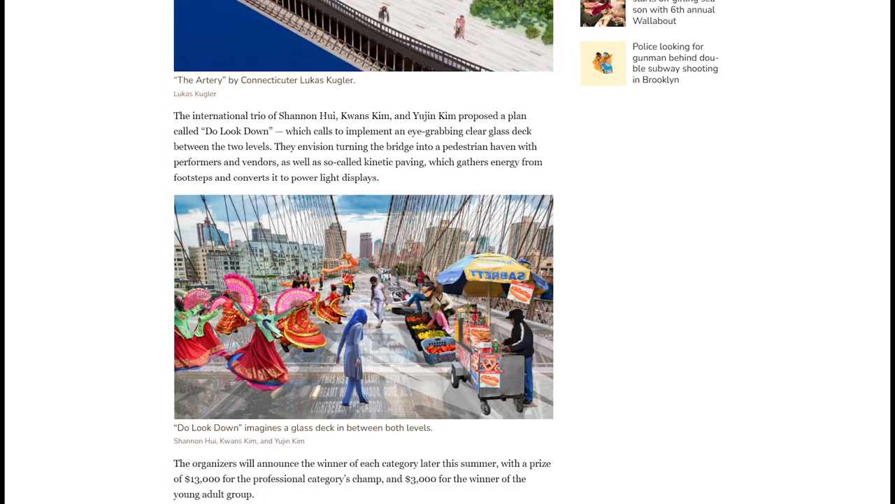
{"action": "scroll", "scroll_direction": "down", "scroll_amount": 3}
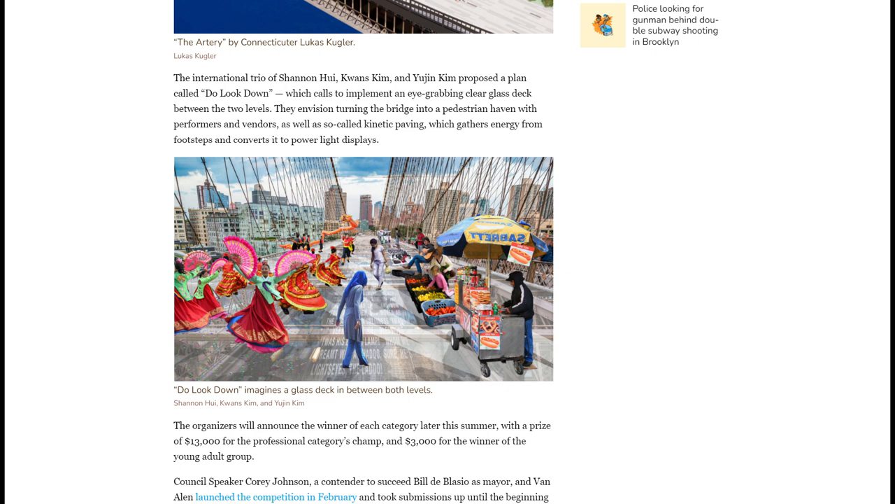
{"action": "scroll", "scroll_direction": "up", "scroll_amount": 3}
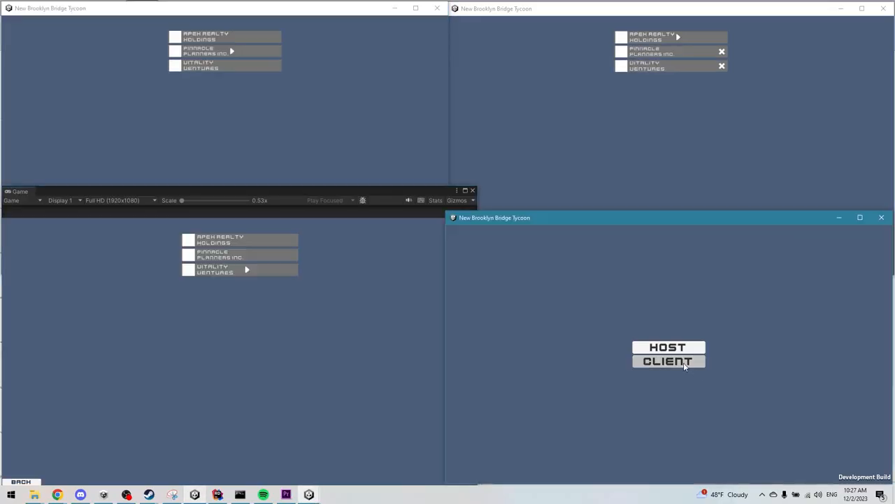
Join the hosted lobby as a client from the fourth game window.
{"action": "left_click", "coordinate": [667, 361]}
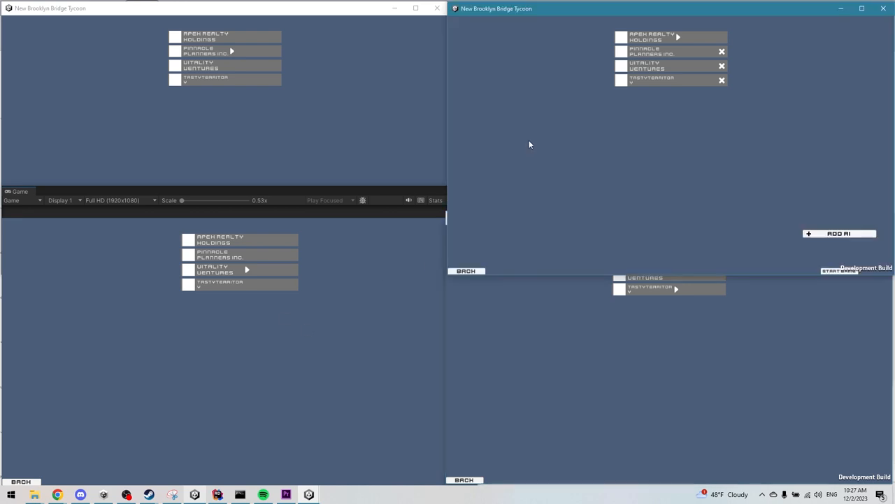
{"action": "left_click", "coordinate": [839, 232]}
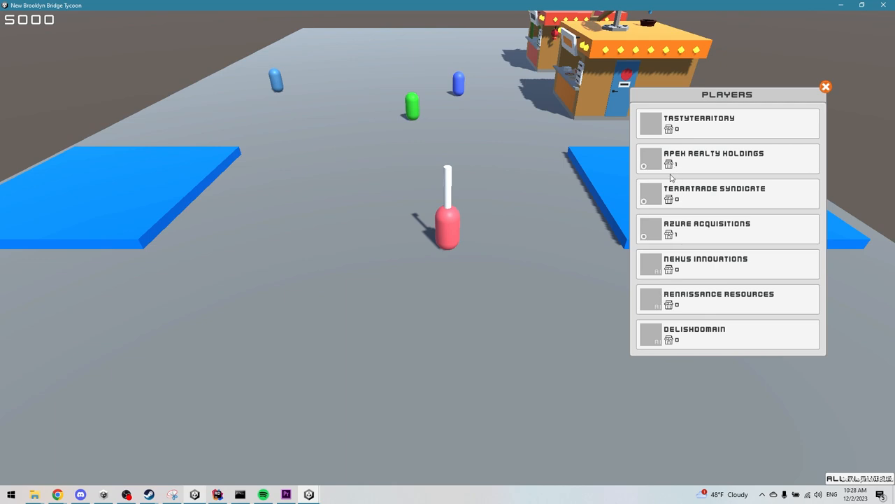
{"action": "mouse_move", "coordinate": [647, 204]}
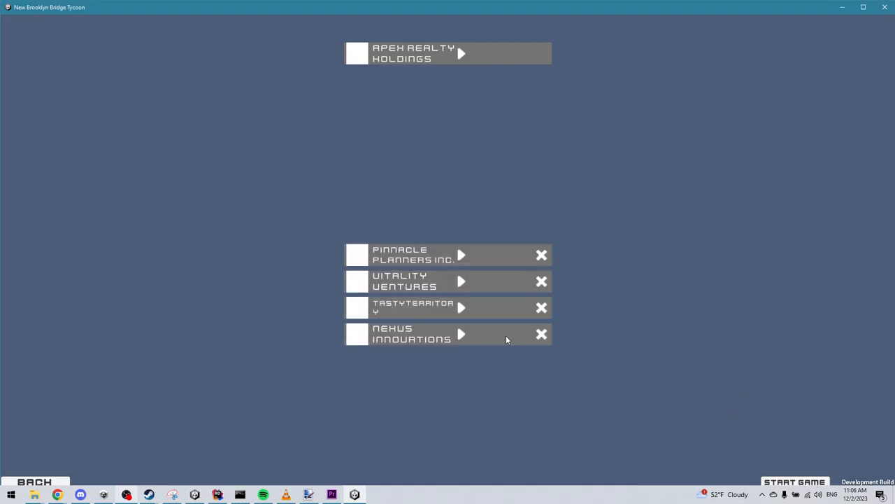
Return from the in-game PLAYERS panel to the five-company lobby with Apex Realty Holdings.
{"action": "left_click", "coordinate": [794, 481]}
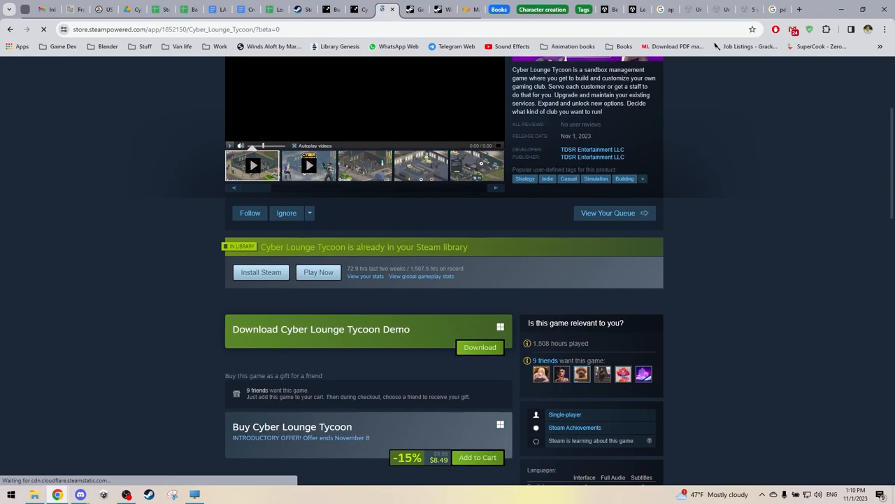
Scroll the Cyber Lounge Tycoon store page to its Download Demo and discounted Buy sections.
{"action": "scroll", "scroll_direction": "down", "scroll_amount": 3}
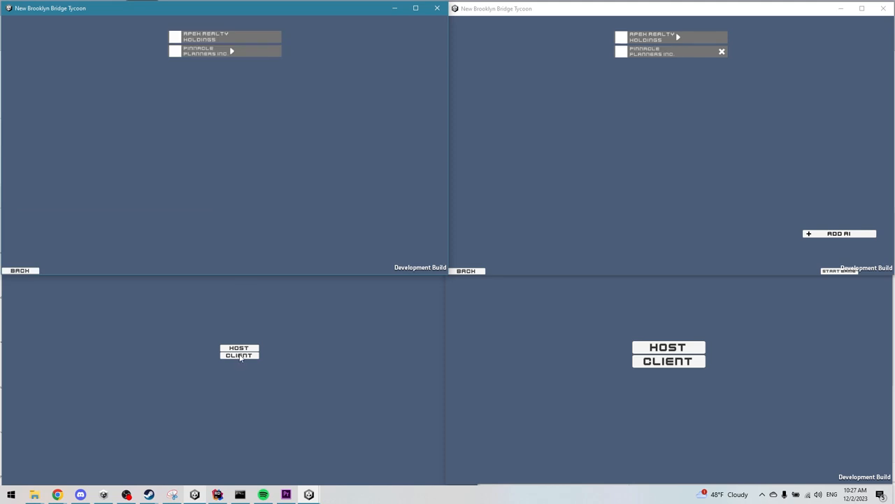
Connect another game window to the lobby, then scroll the Goals slide's devlog posts.
{"action": "left_click", "coordinate": [839, 232]}
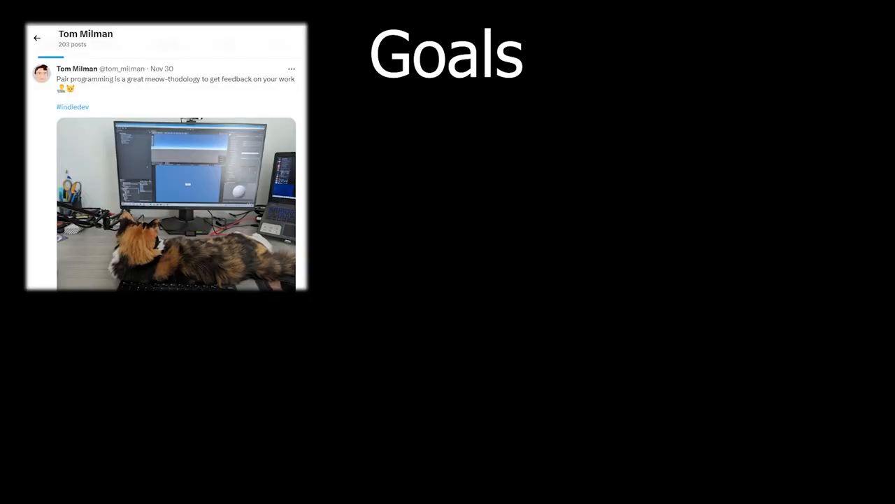
{"action": "scroll", "scroll_direction": "down", "scroll_amount": 3}
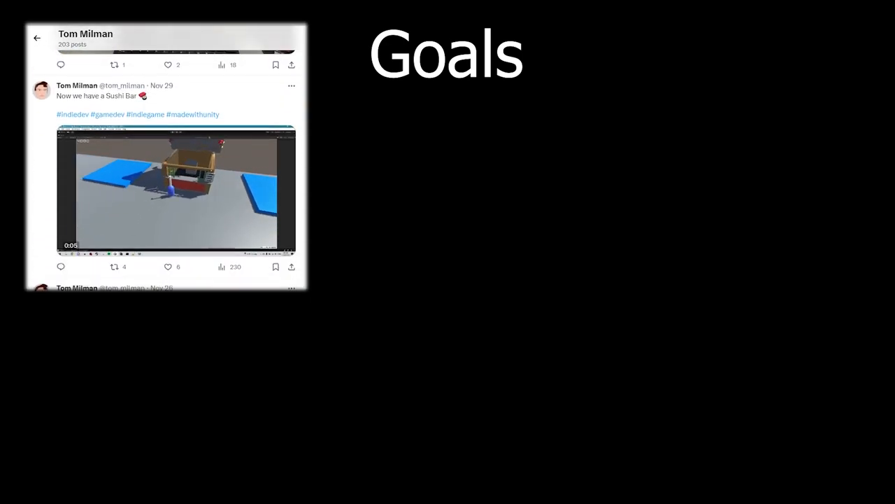